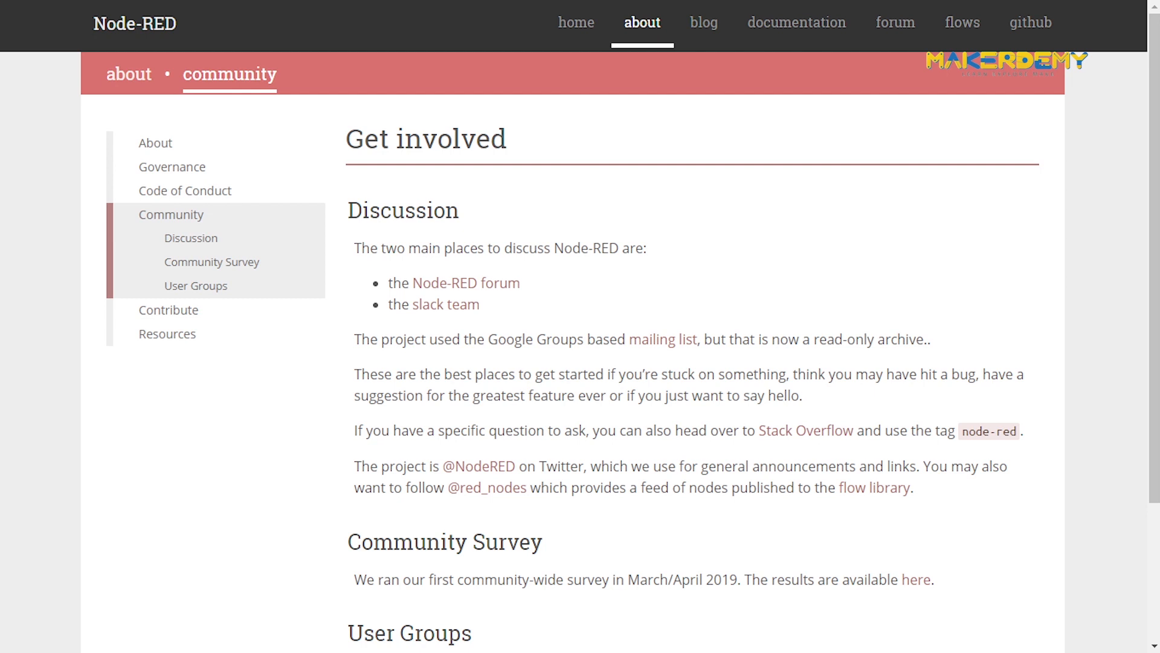
# Step: Go to the Node-RED discussion forum via the Discussion section link, landing on the latest topics
pyautogui.click(894, 23)
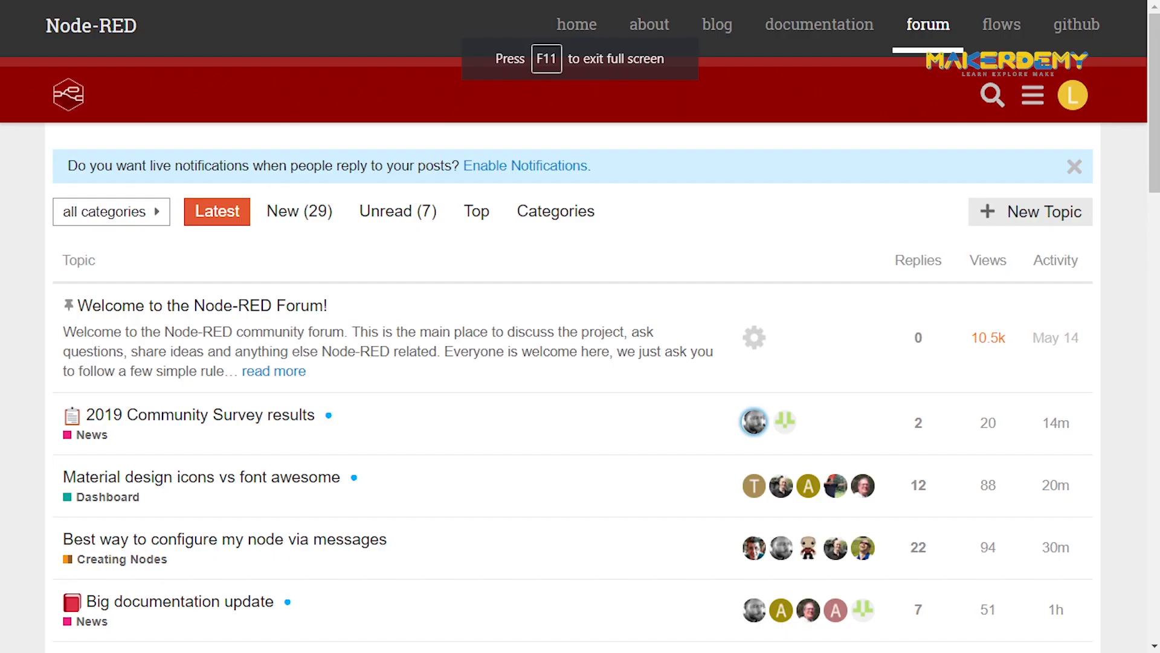